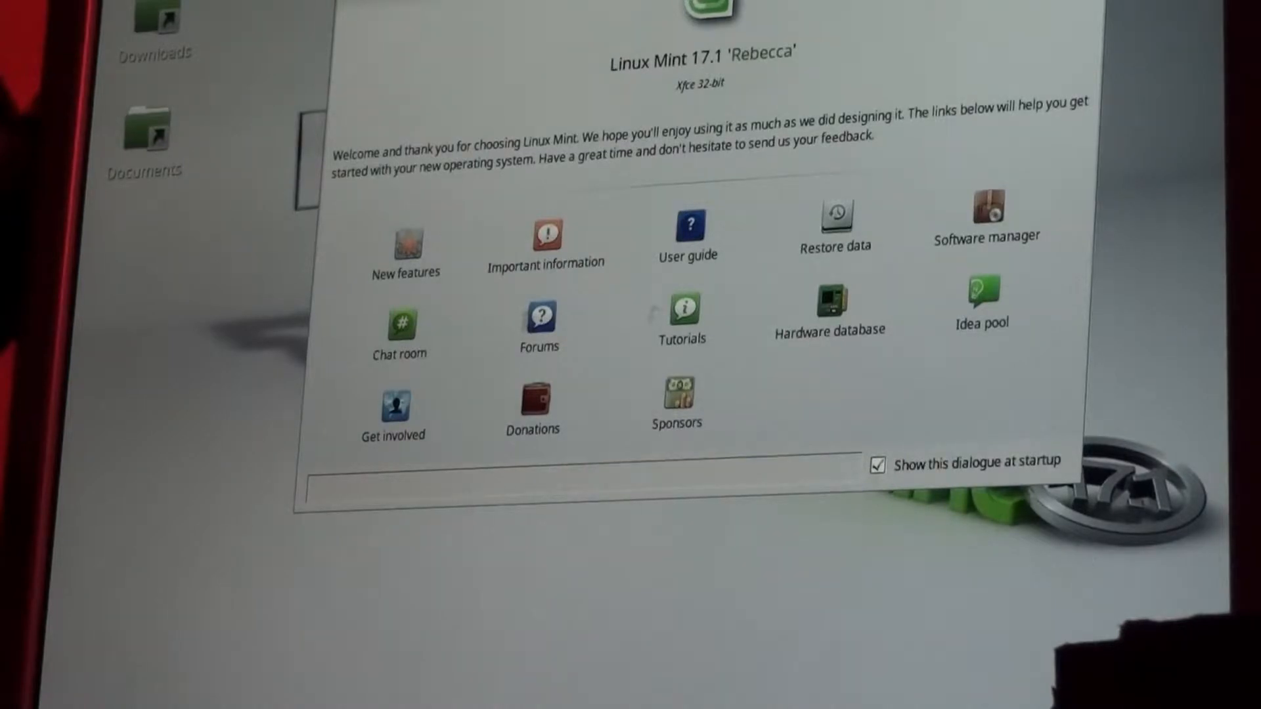
mouse_move(991, 623)
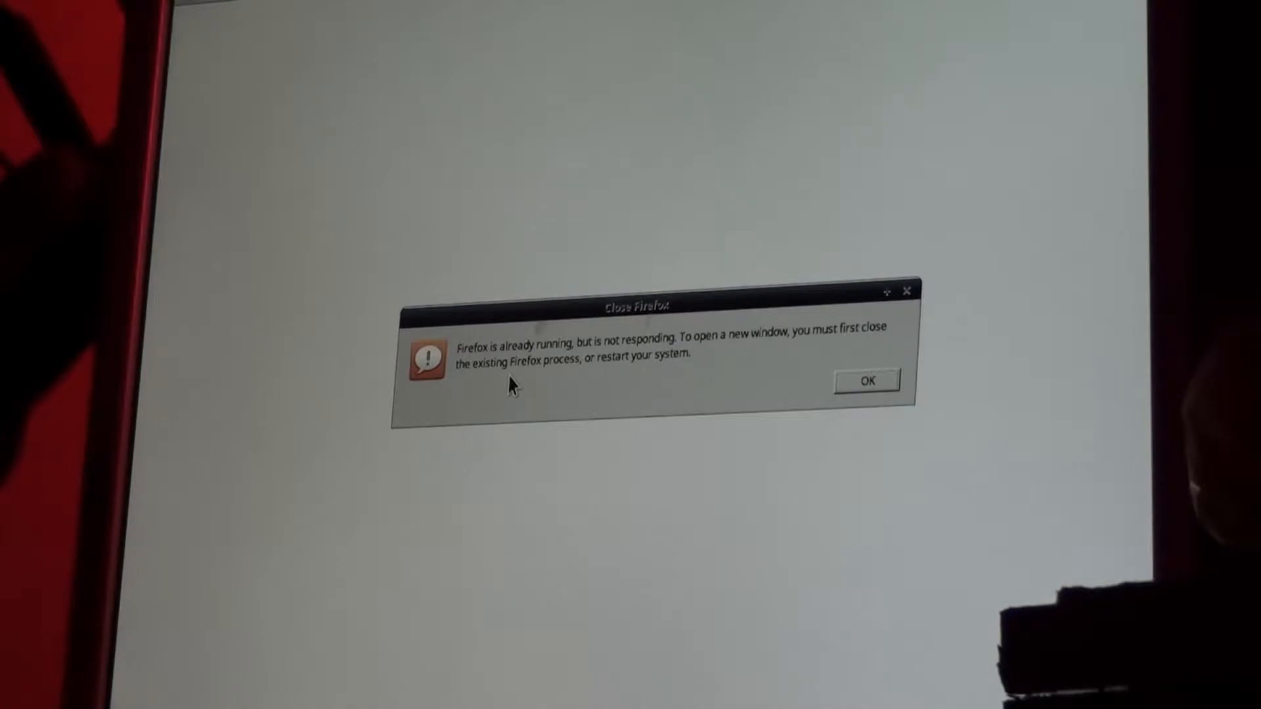
Dismiss the 'Close Firefox' not-responding warning so the Linux Mint start page loads
left_click(865, 379)
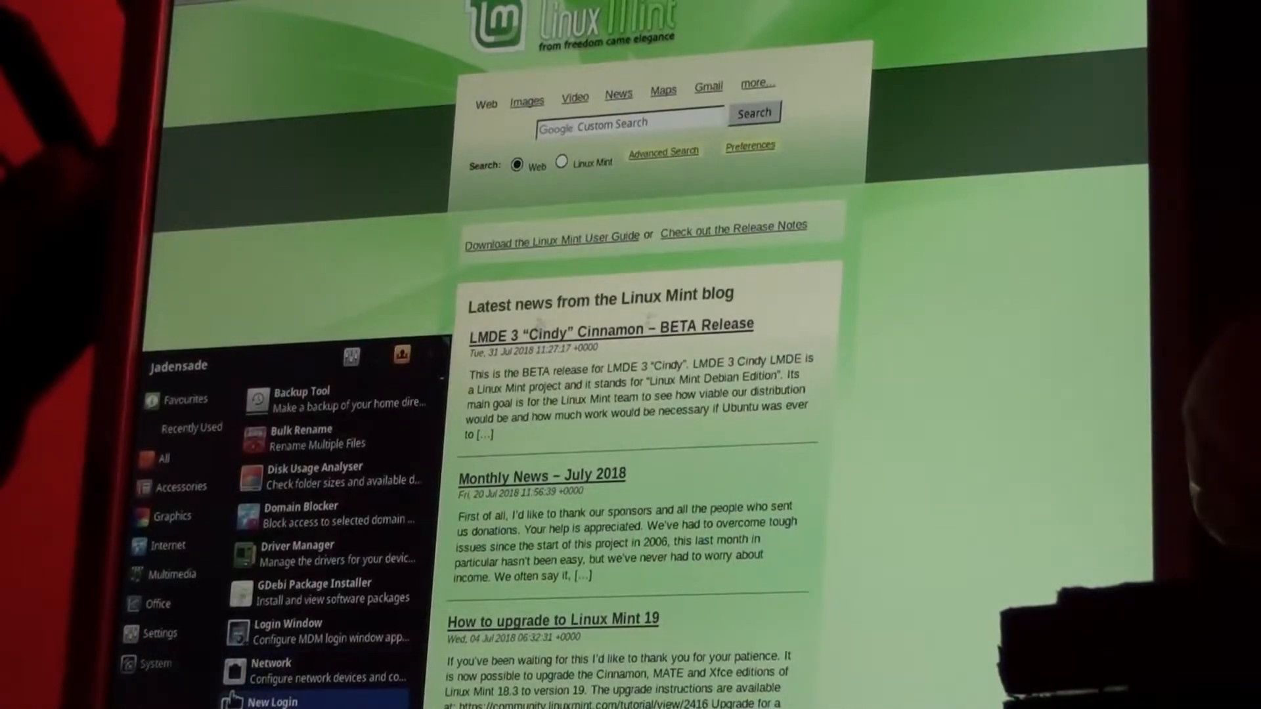
mouse_move(322, 631)
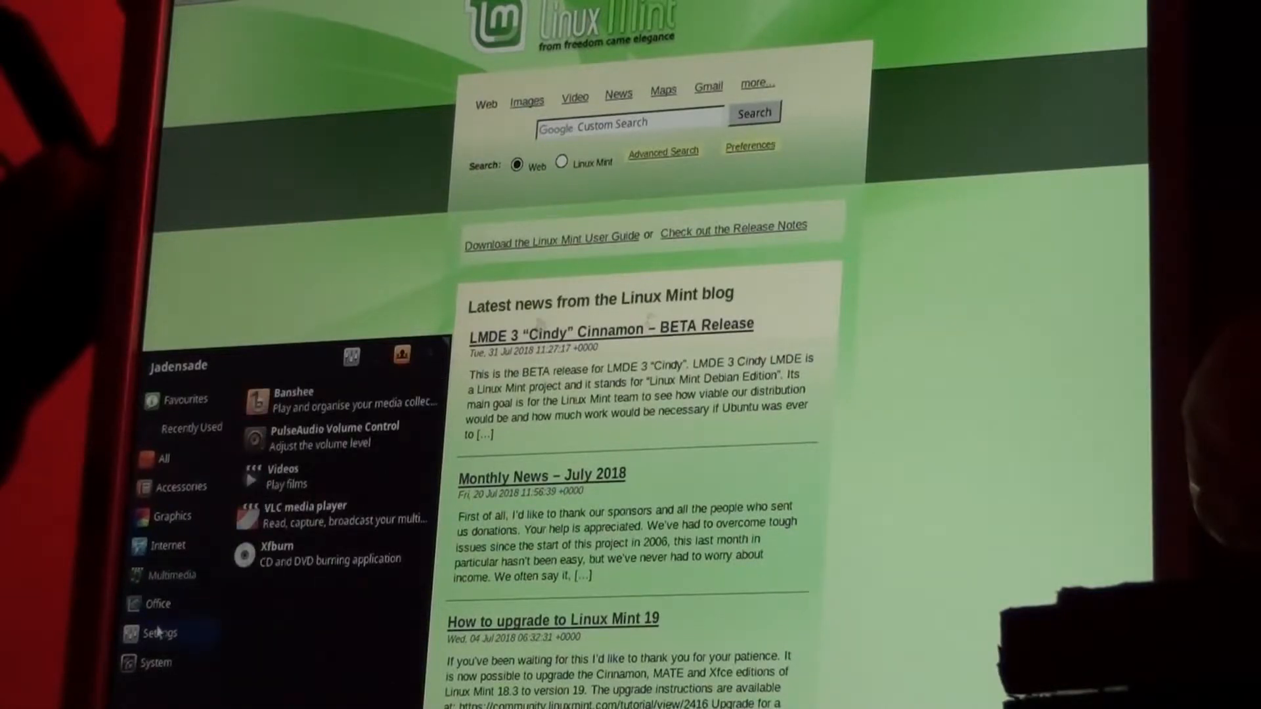
Show the Settings category in the Whisker Menu and scroll down to Settings Manager
left_click(159, 633)
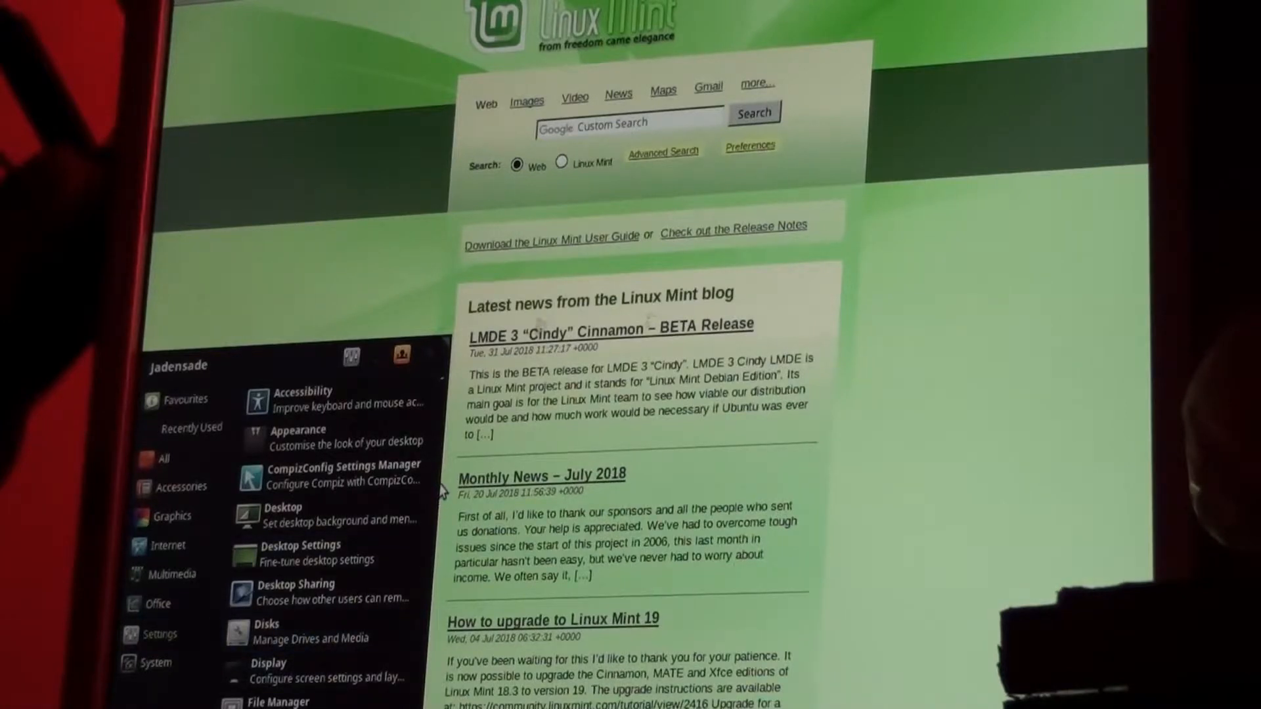
scroll("down", 3)
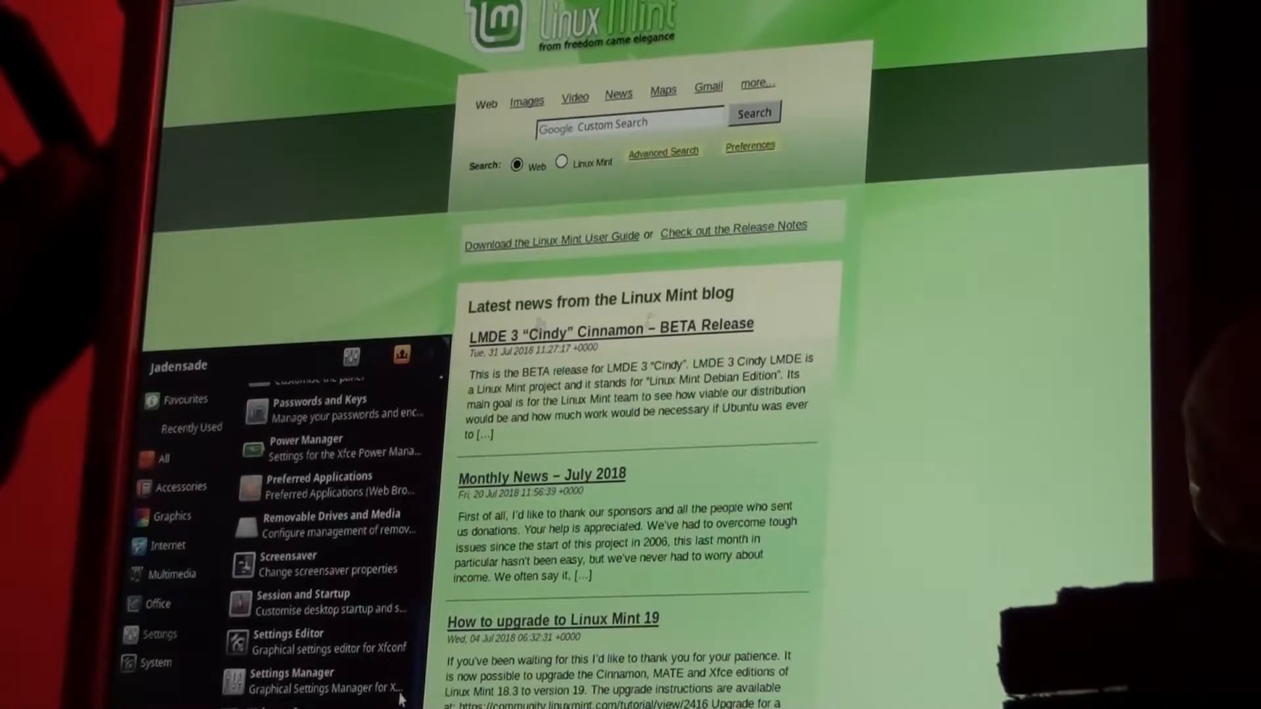
scroll("down", 3)
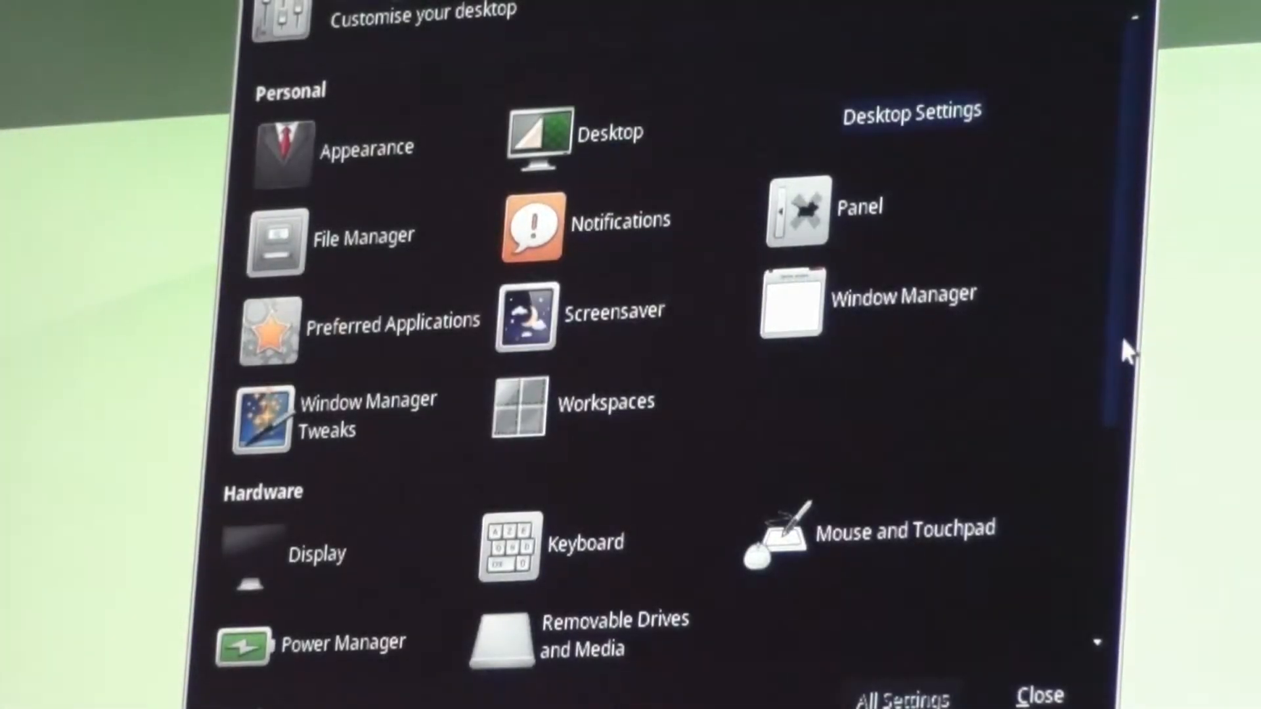
scroll("down", 3)
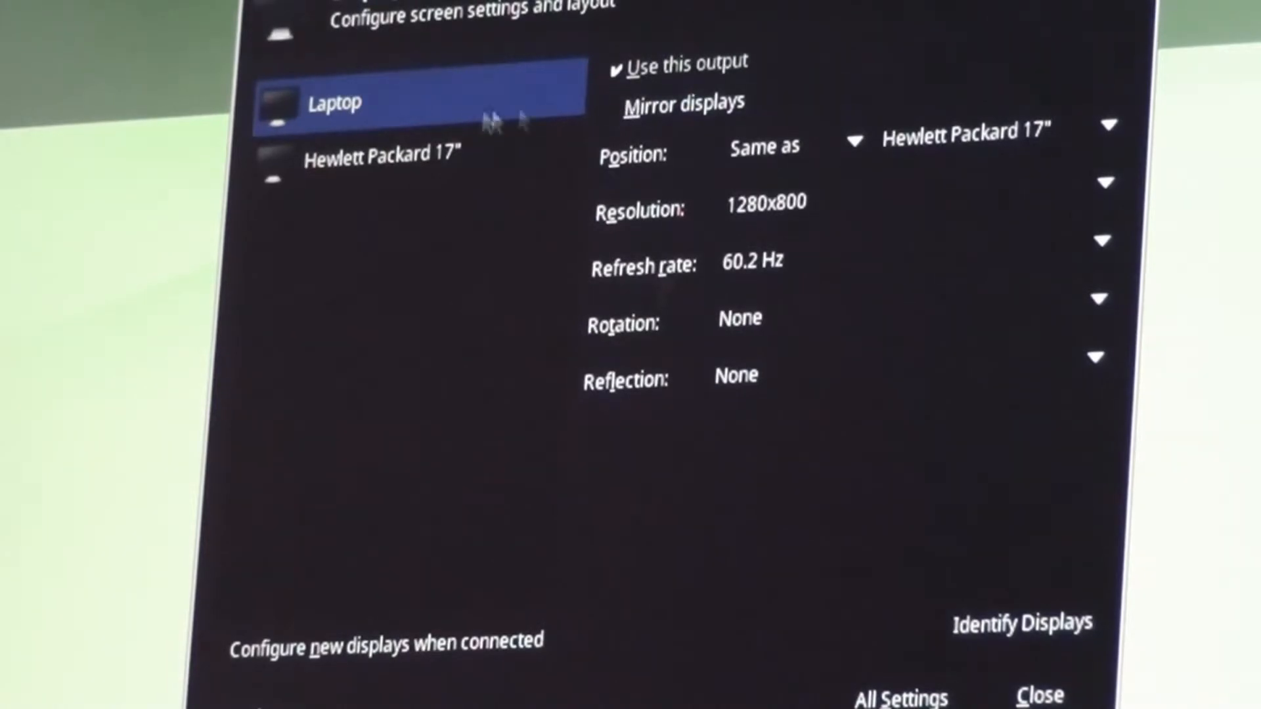
Select the Hewlett Packard 17" output and inspect its Position and Resolution fields
left_click(382, 155)
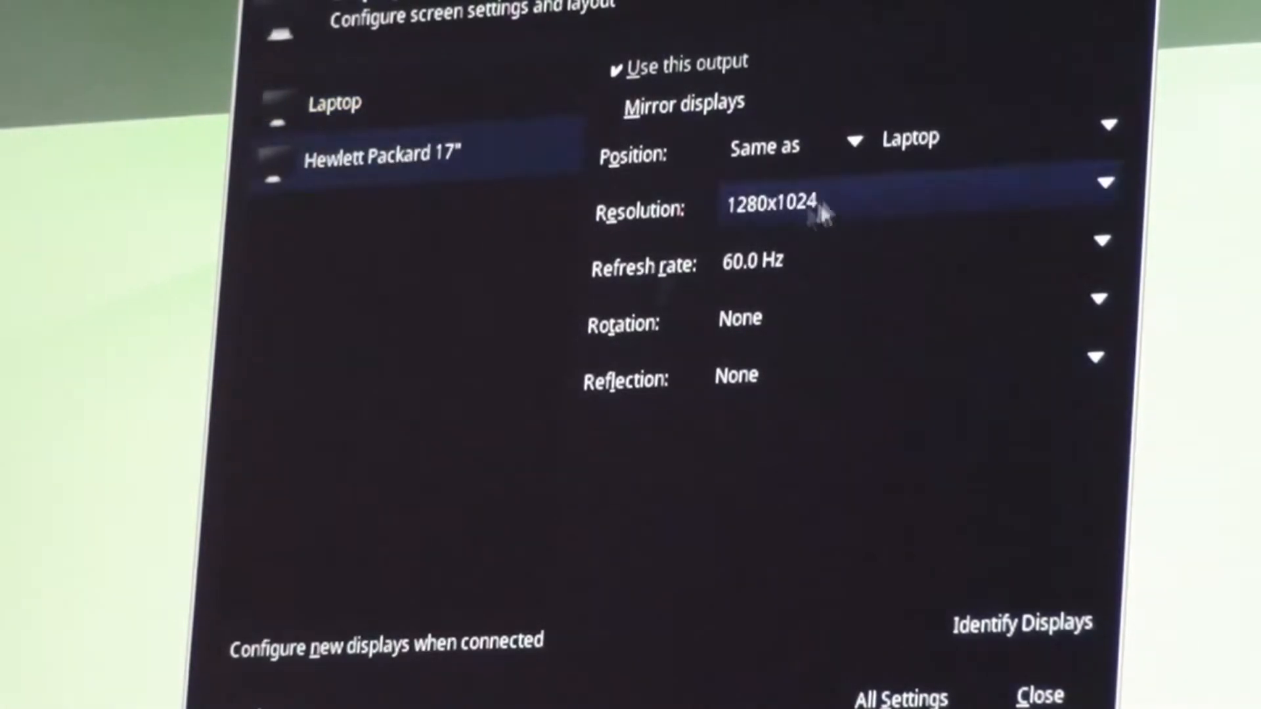
left_click(764, 149)
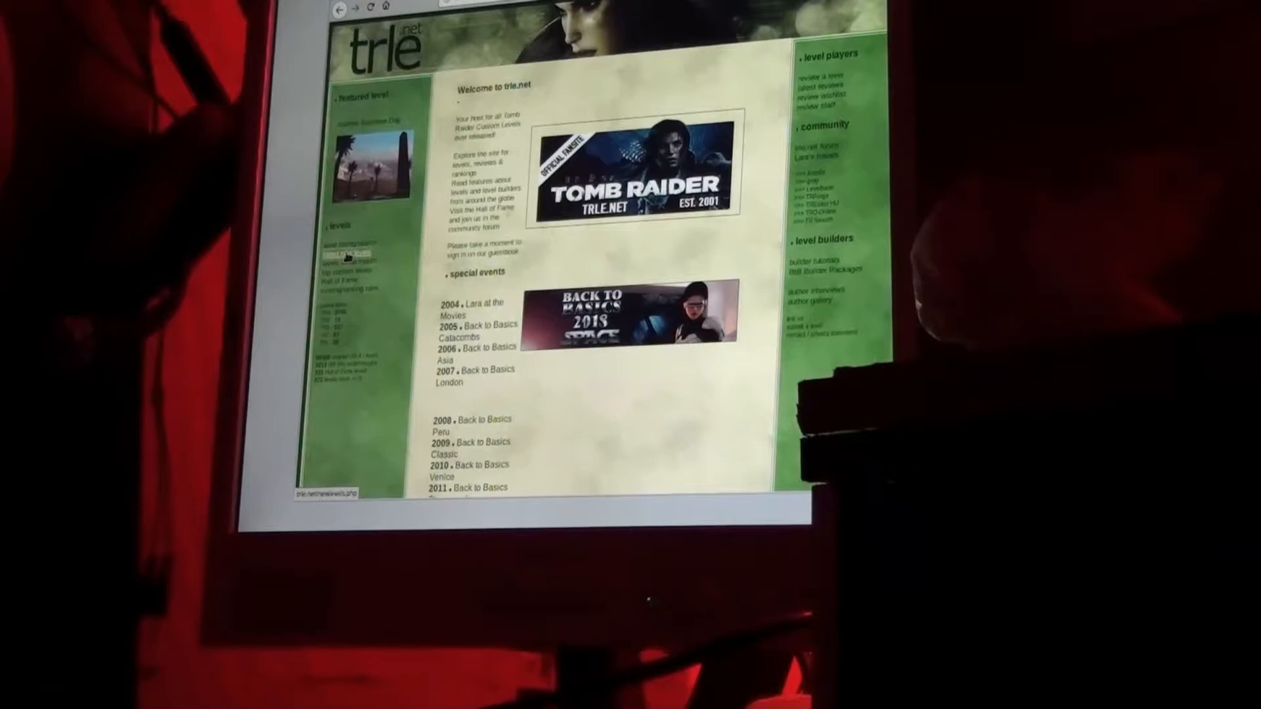
Navigate via latest new levels to the Top Levels of August 2018 ranking
left_click(344, 255)
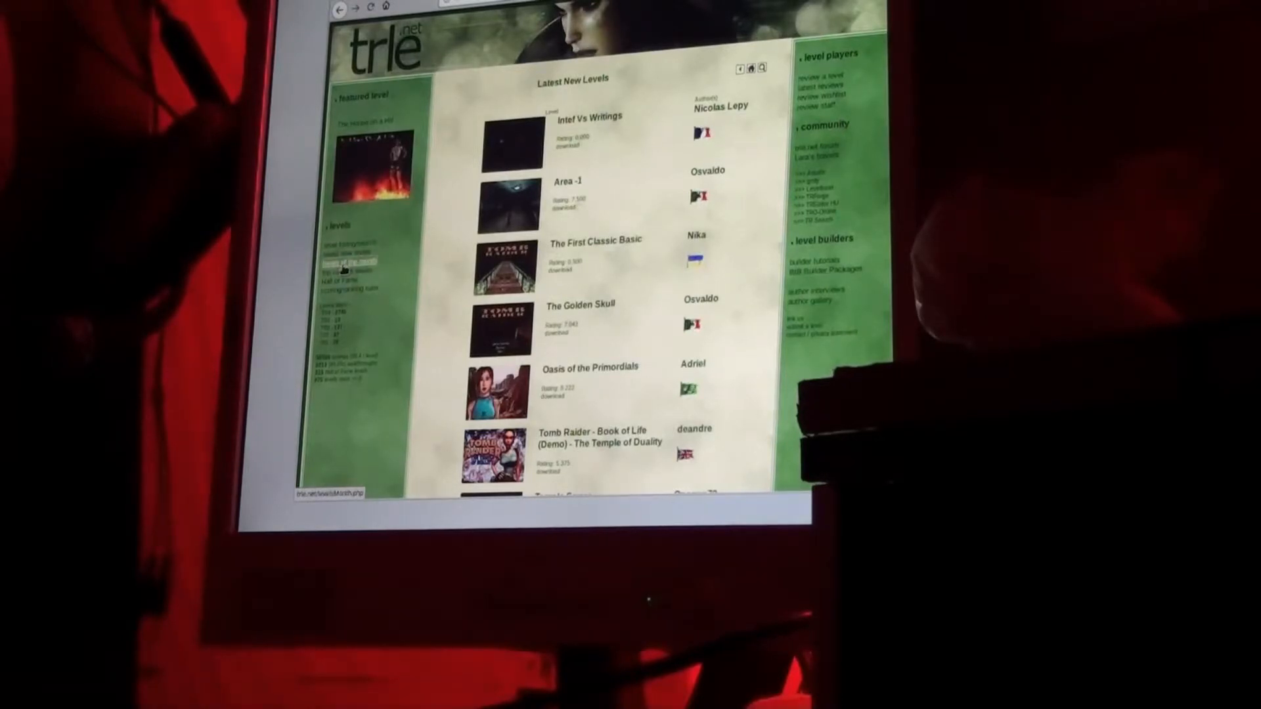
left_click(342, 266)
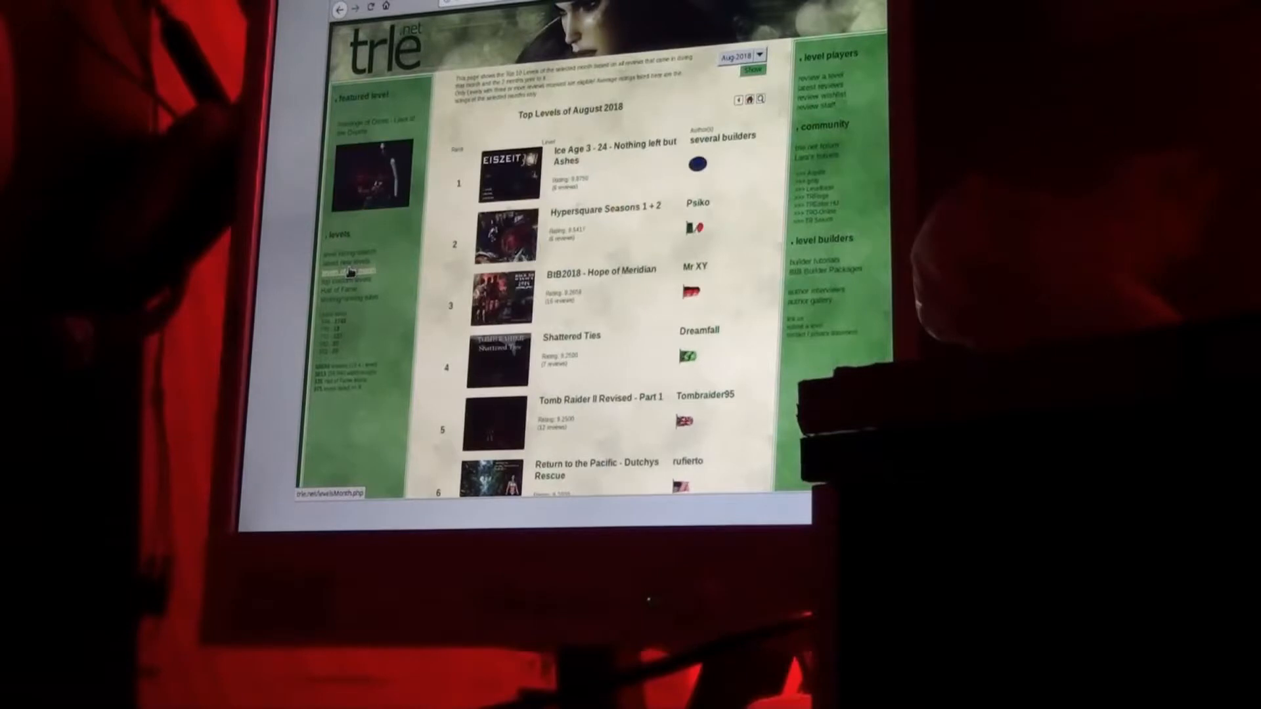
mouse_move(610, 214)
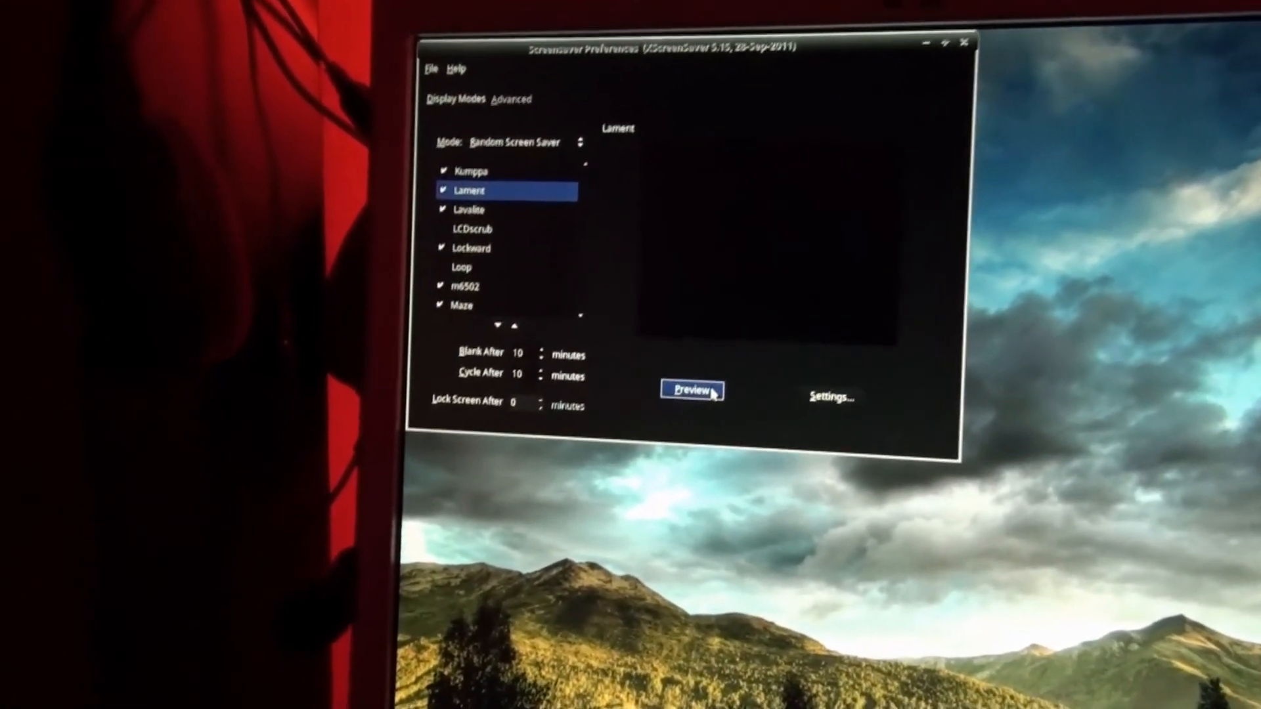
Launch the full-screen Lament preview so the puzzle box spins on both monitors
left_click(692, 390)
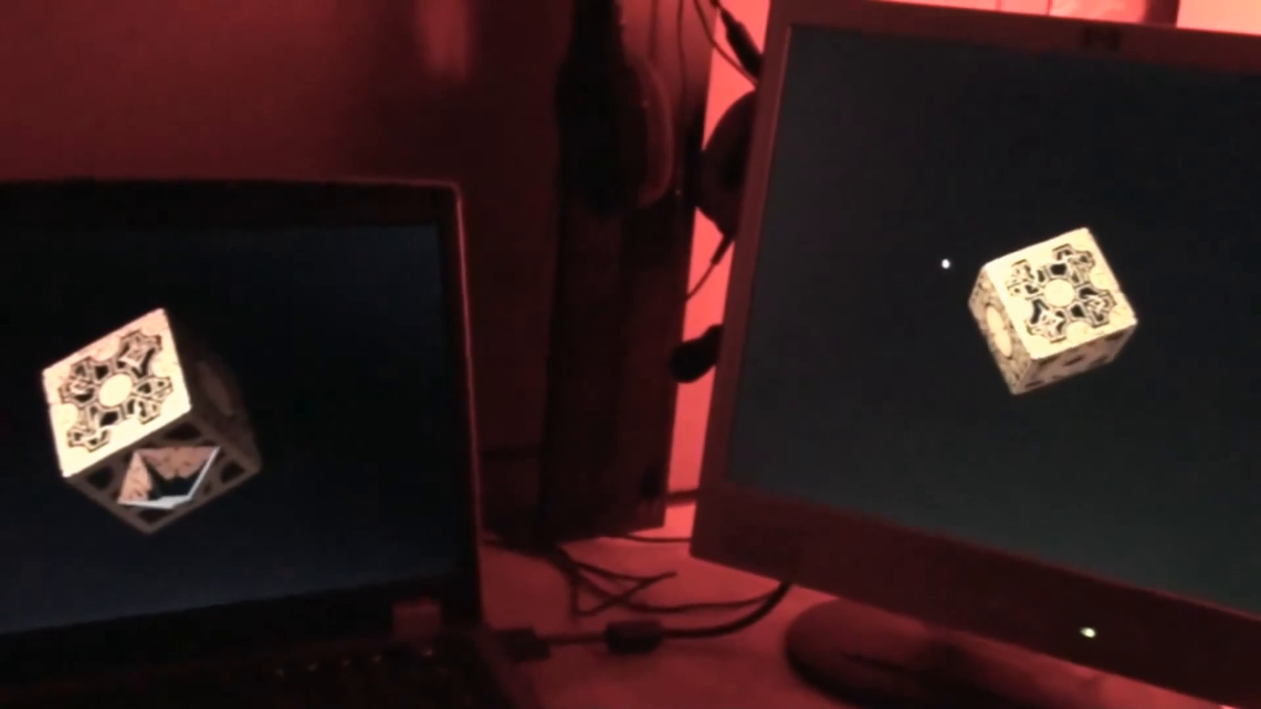